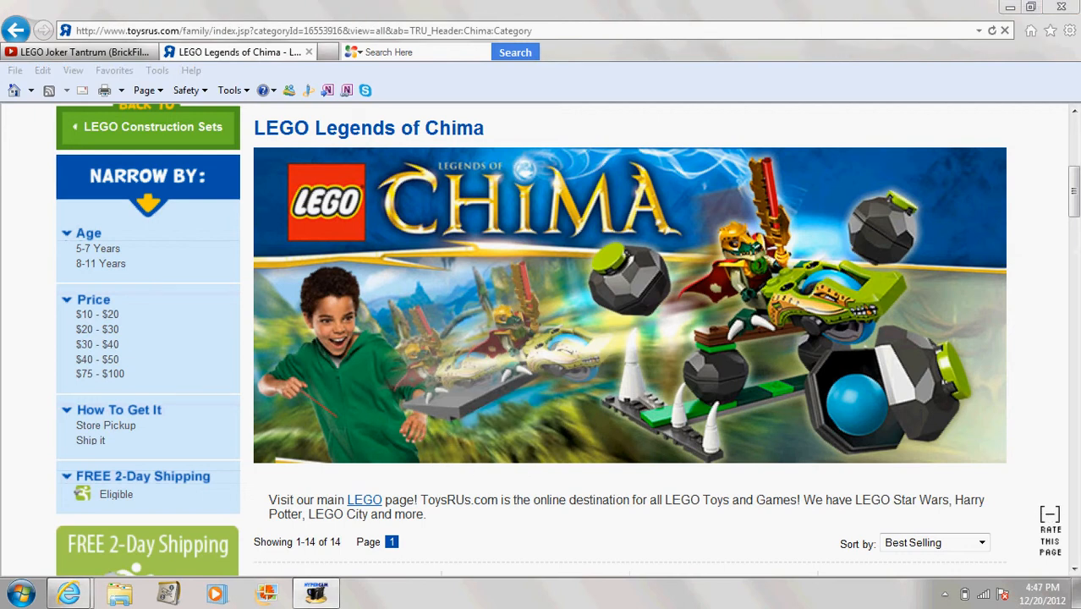
Step: Scroll through the Legends of Chima listing to find the Eagles' Castle (70011) set
scroll("down", 3)
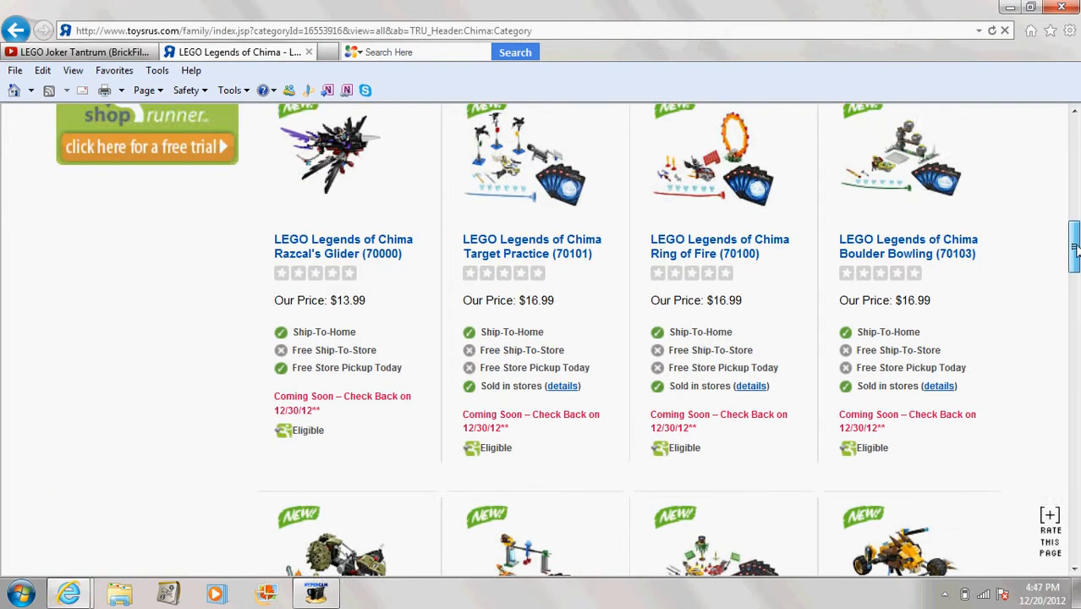
scroll("down", 3)
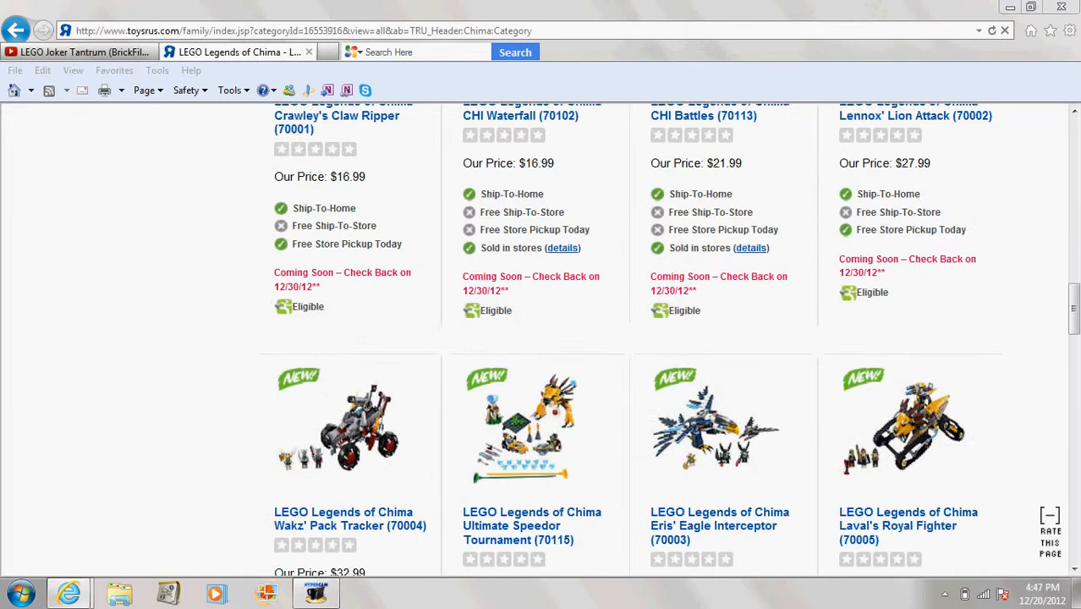
scroll("up", 3)
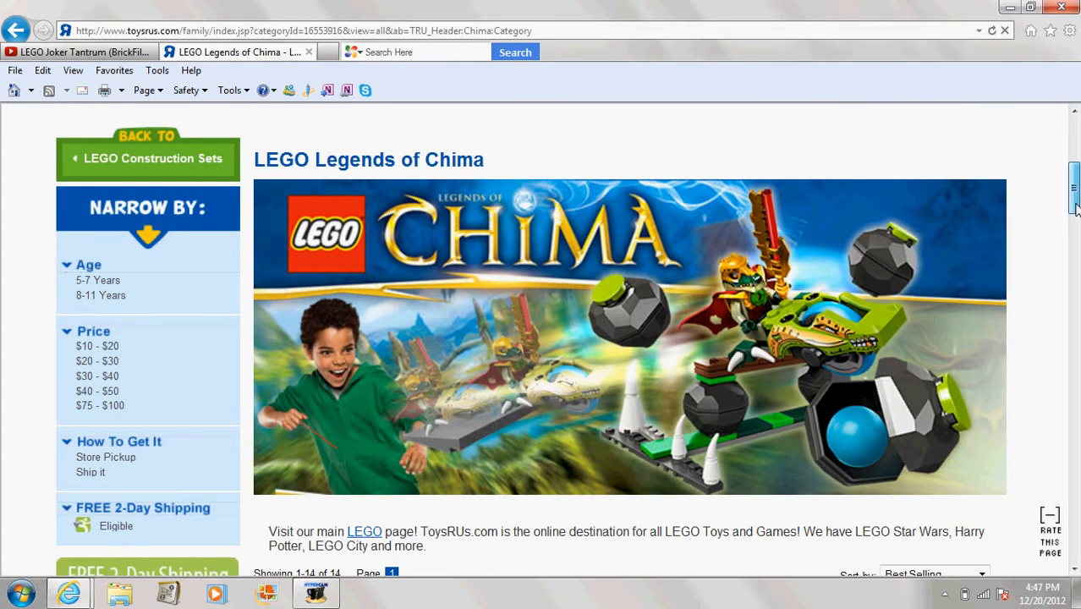
scroll("down", 3)
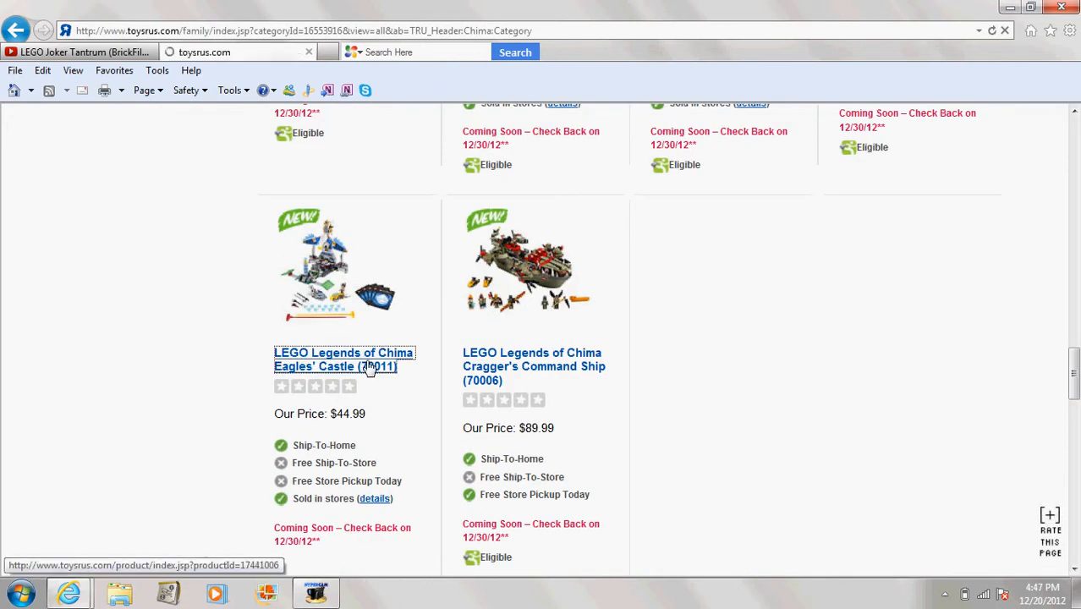
Step: View the Eagles' Castle (70011) boxed-set and minifigure pictures, then return to the listing
left_click(344, 359)
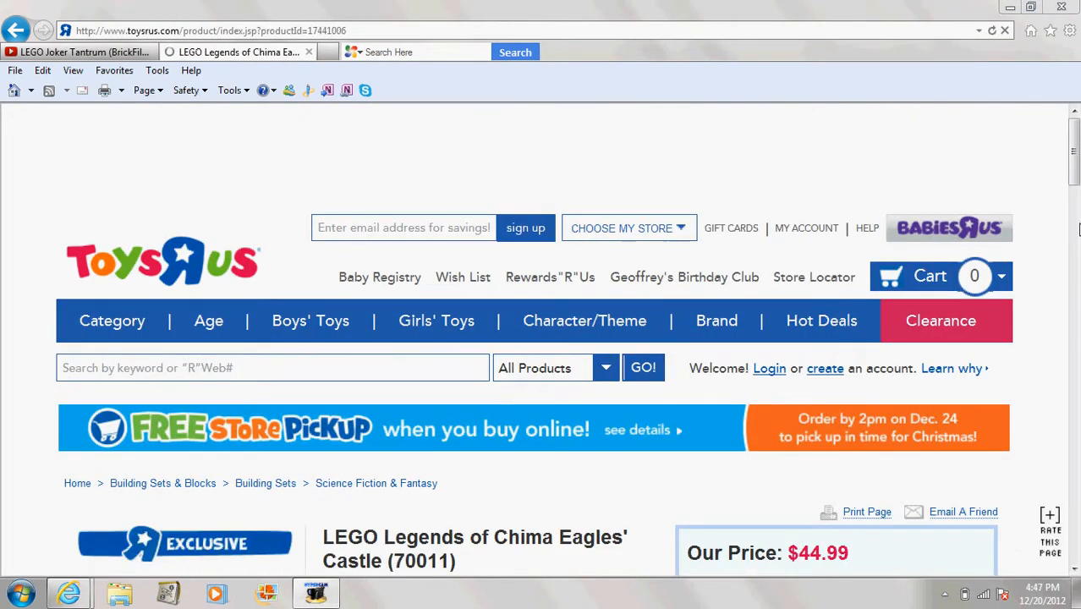
scroll("down", 3)
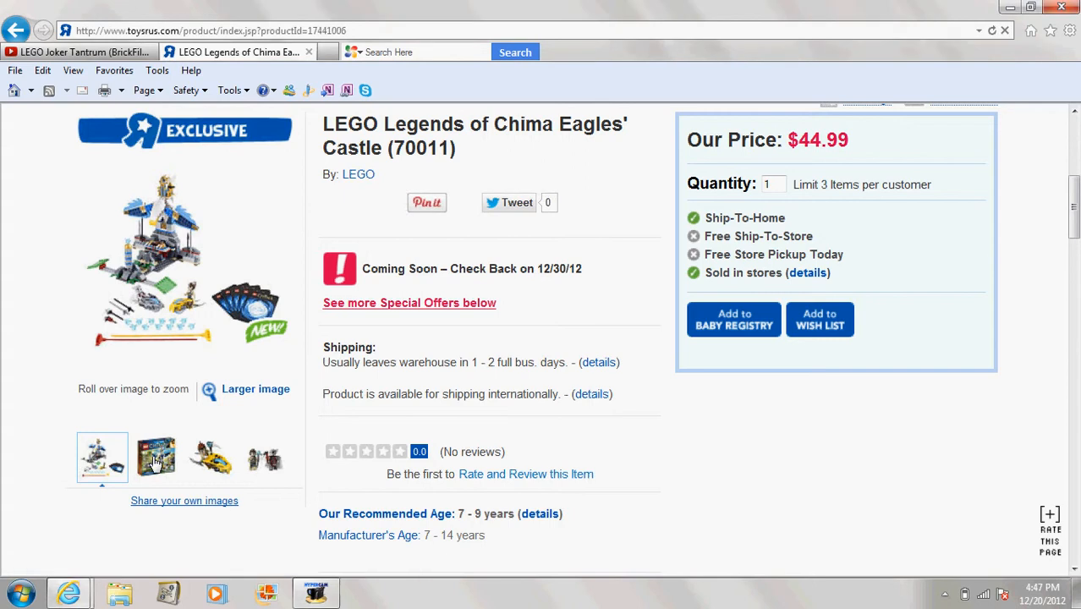
left_click(156, 457)
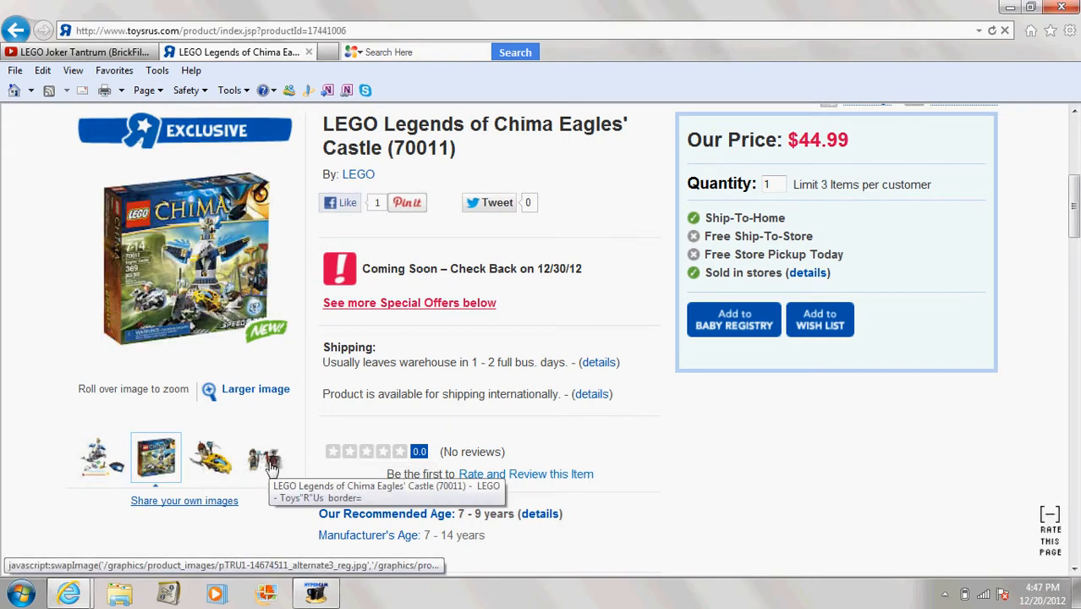
left_click(264, 457)
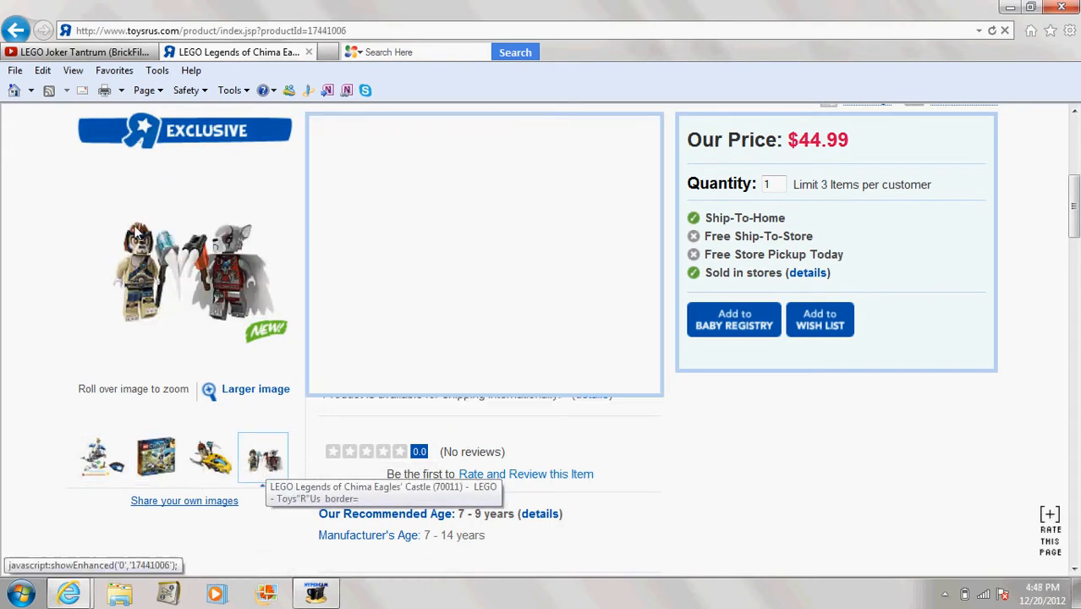
left_click(16, 30)
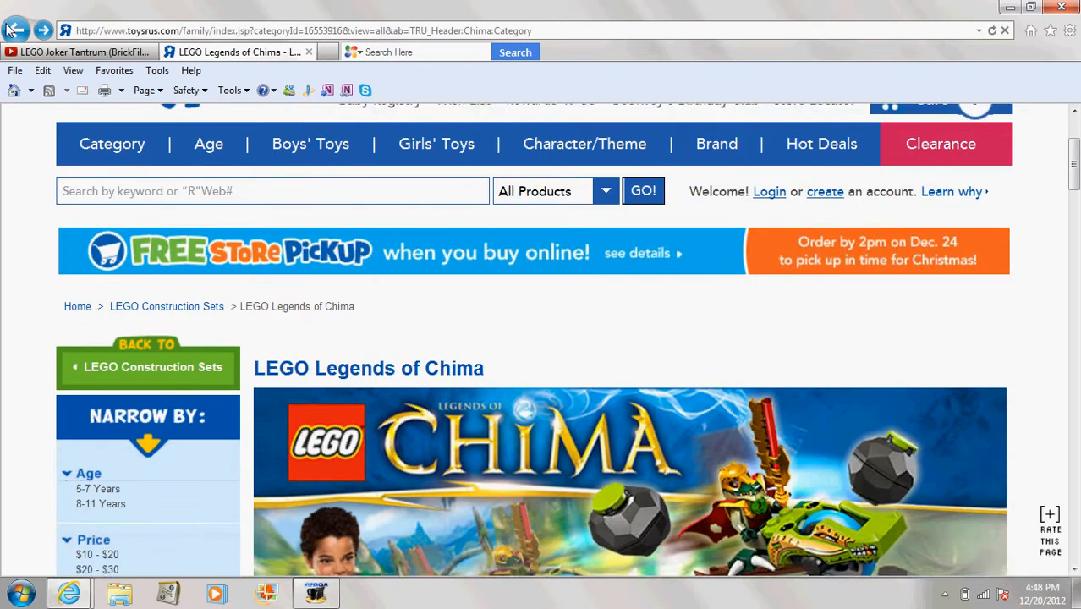
scroll("down", 3)
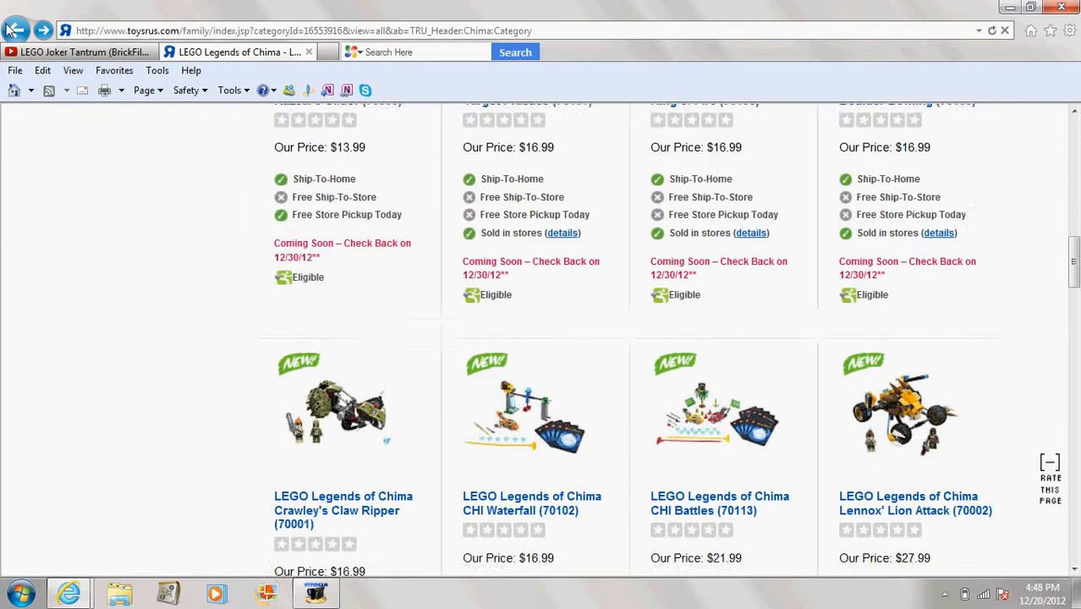
scroll("down", 3)
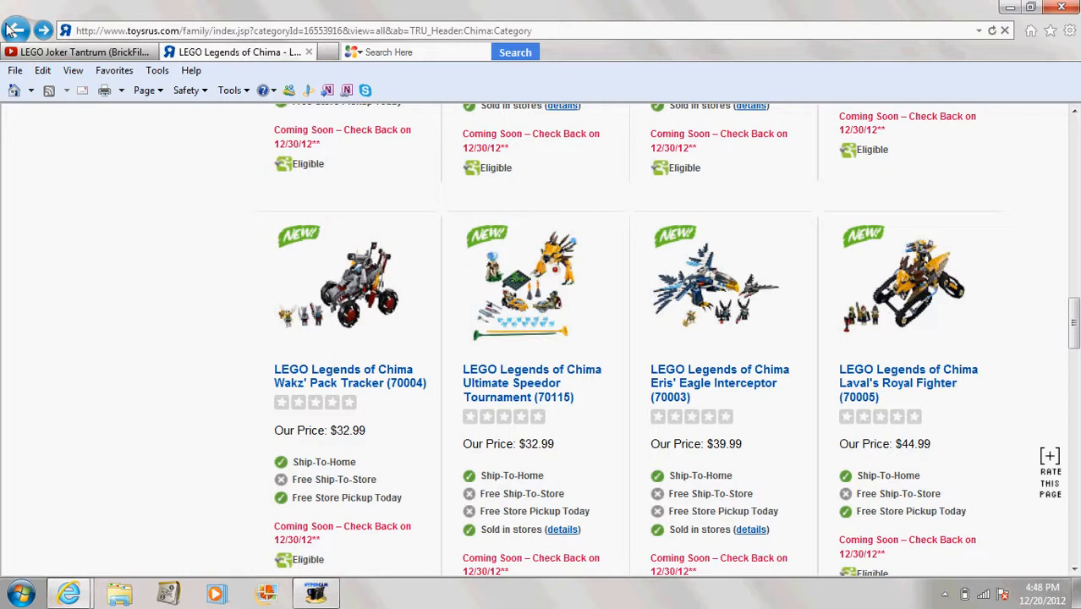
scroll("down", 3)
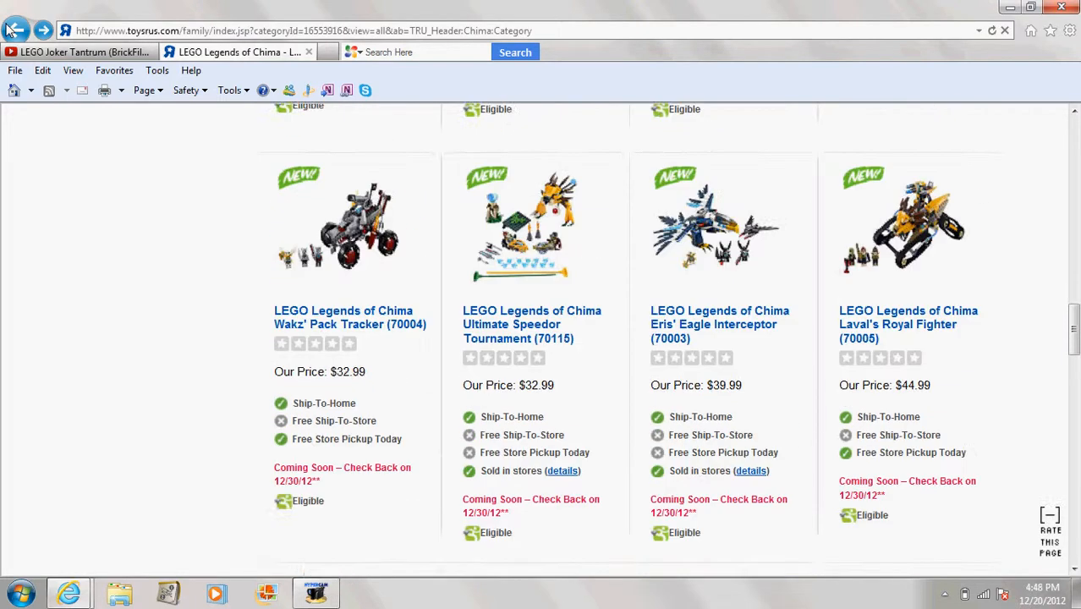
scroll("down", 3)
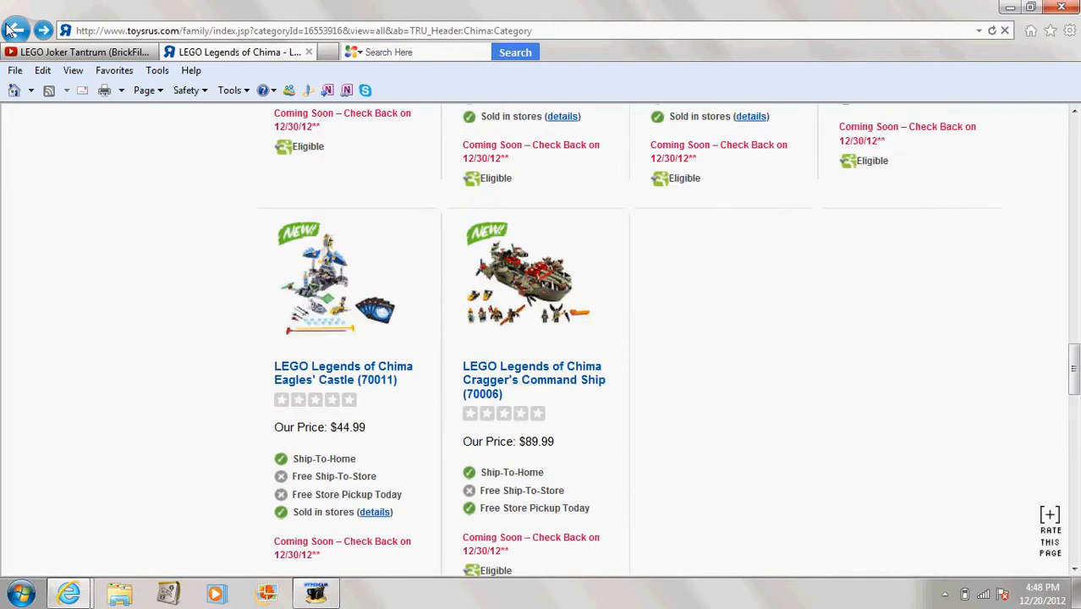
left_click(1049, 514)
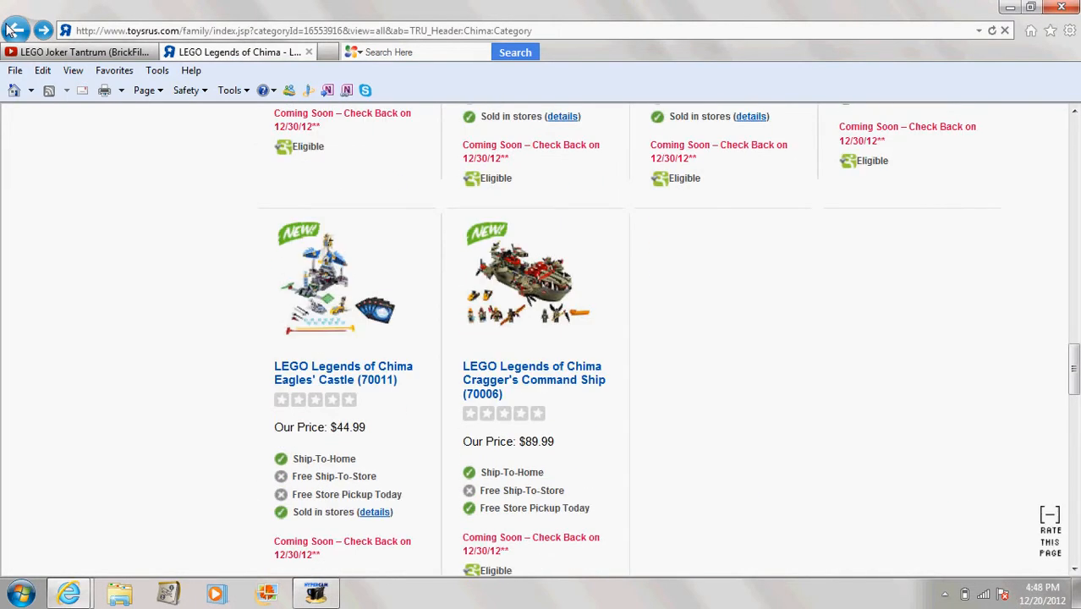
left_click(1049, 515)
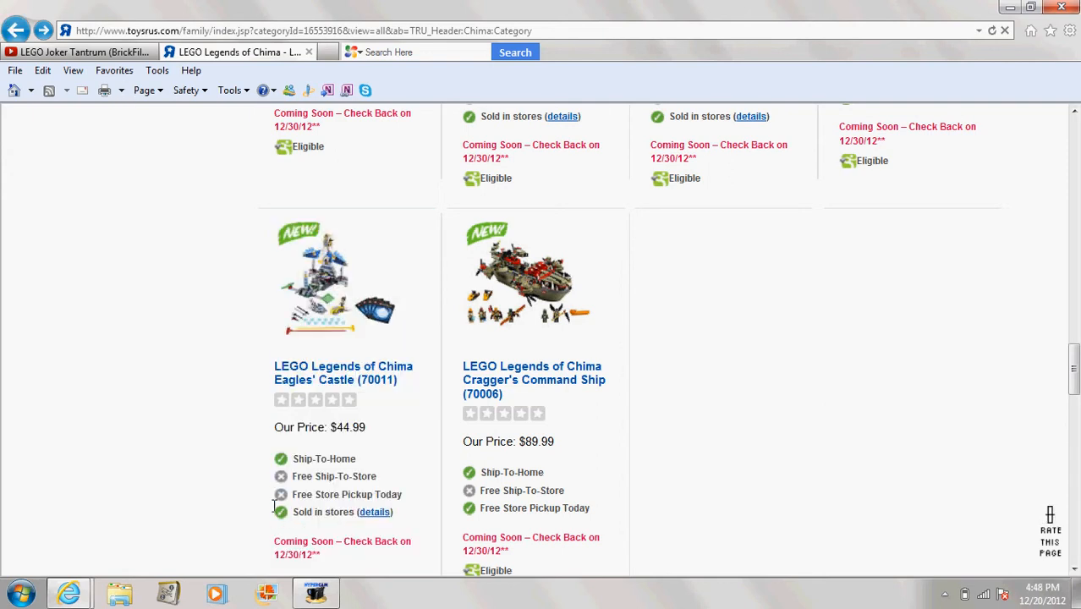
mouse_move(226, 471)
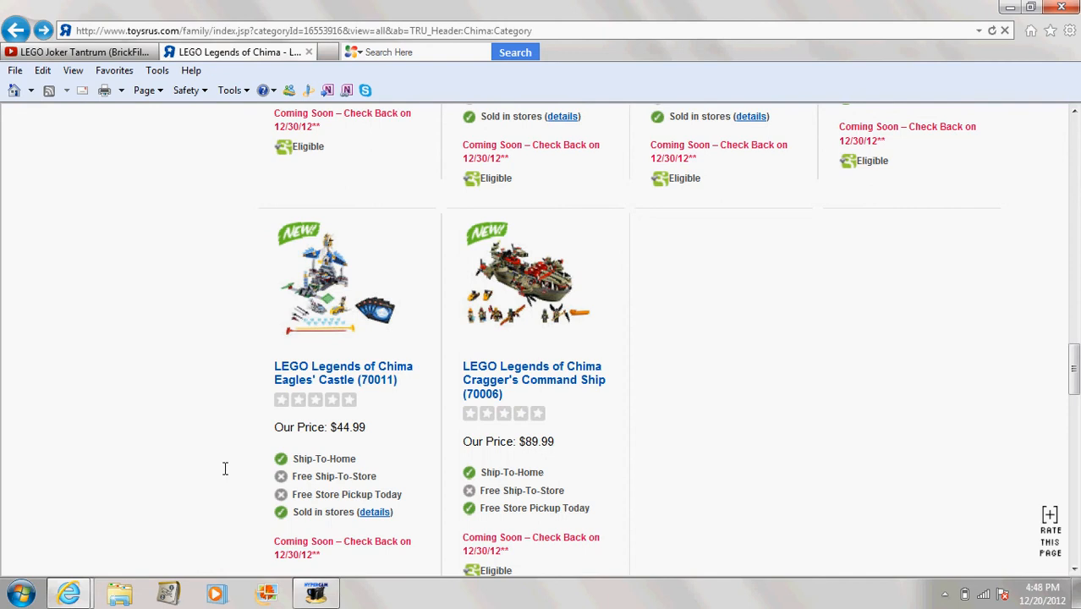